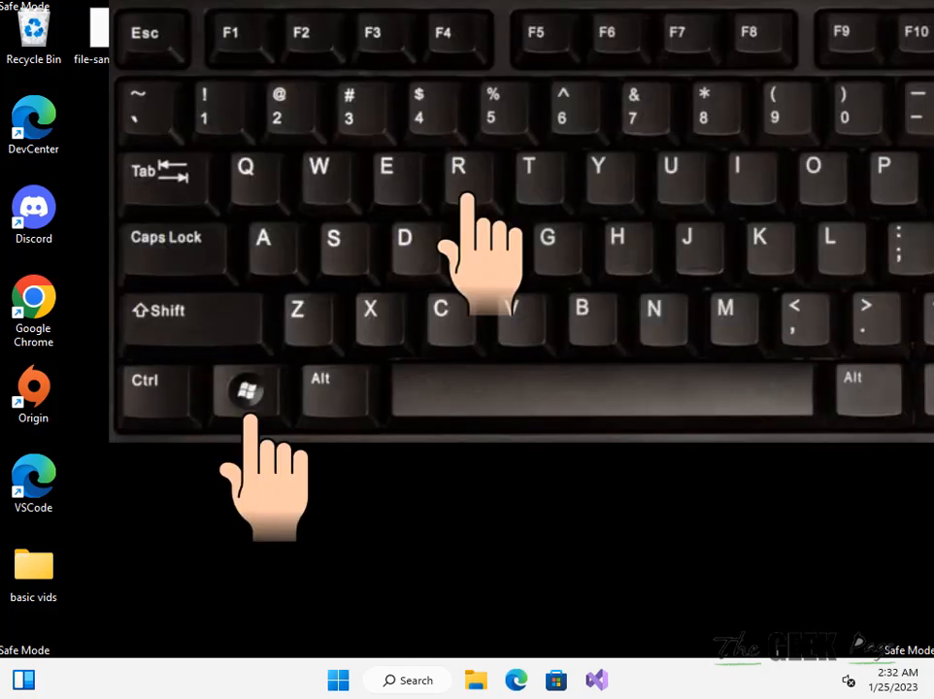
- Launch cmd from the Run dialog as administrator
key(Win+r)
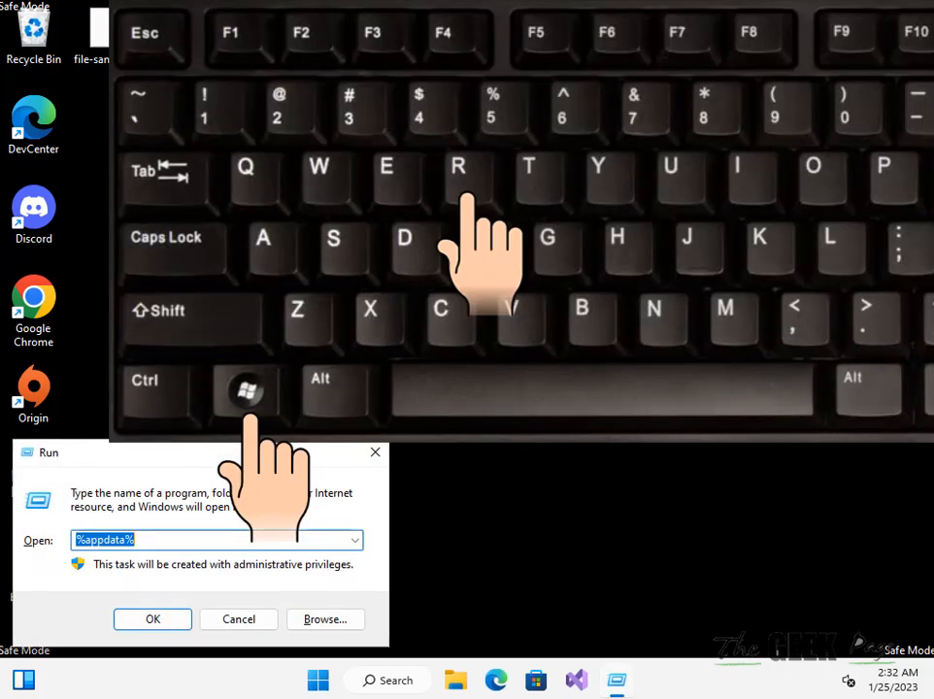
text(c)
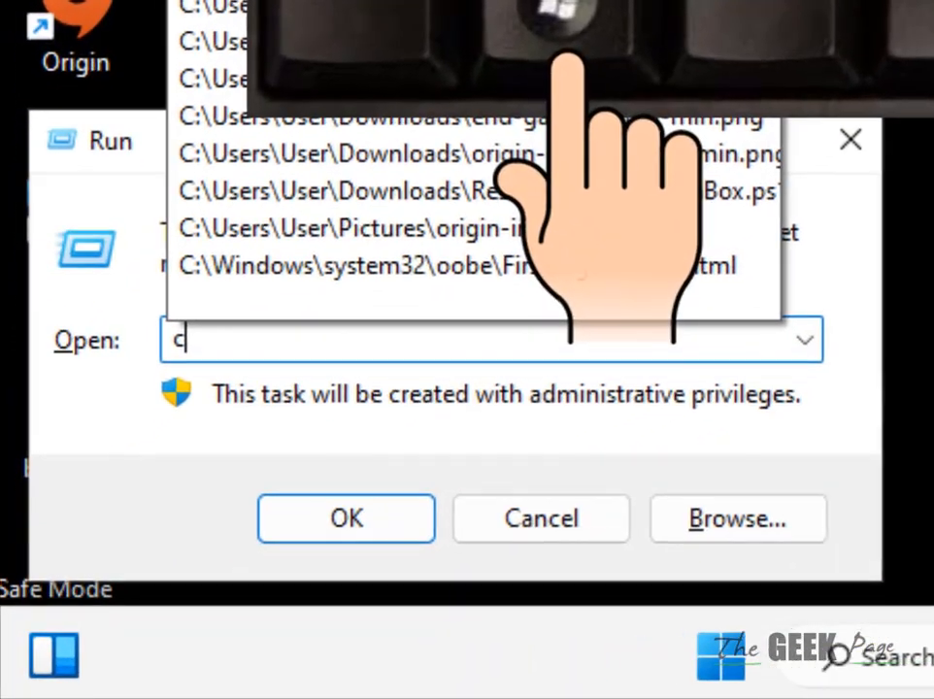
text(md)
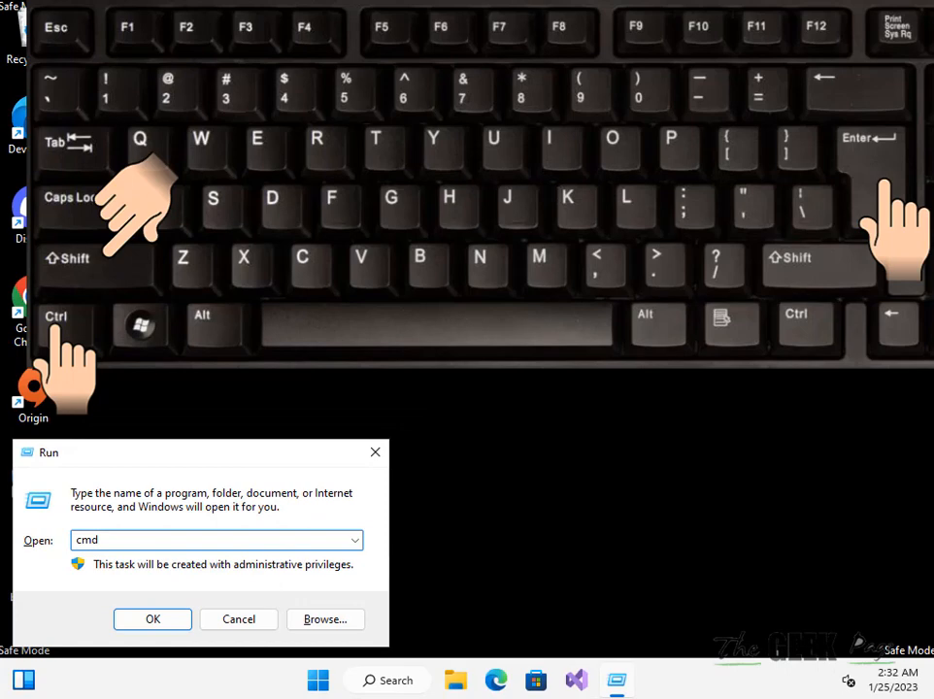
click(153, 618)
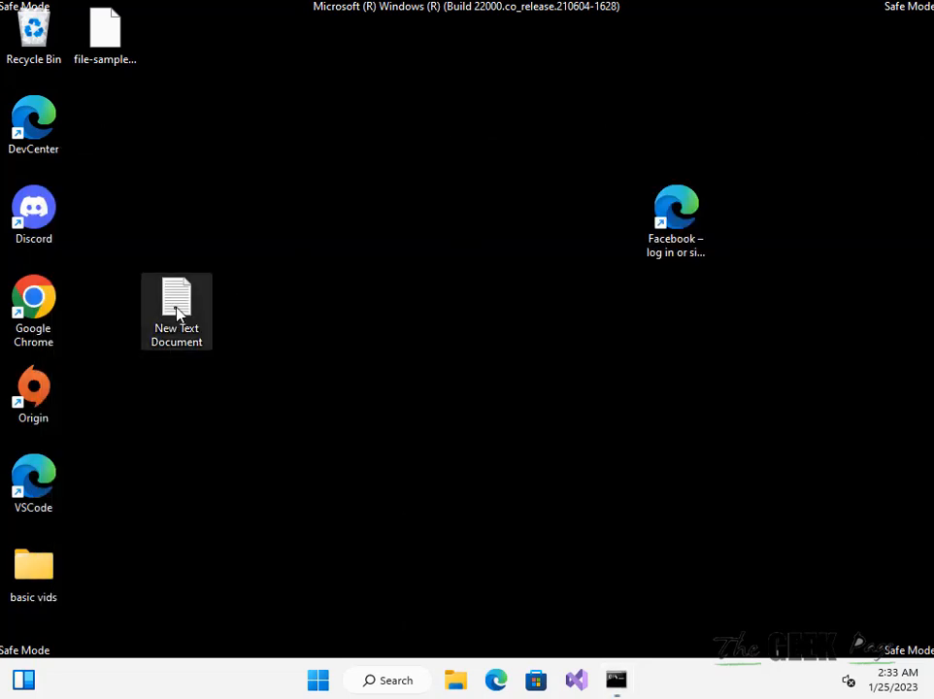
- Open New Text Document with the REG ADD command and launch an administrator Command Prompt
double_click(177, 306)
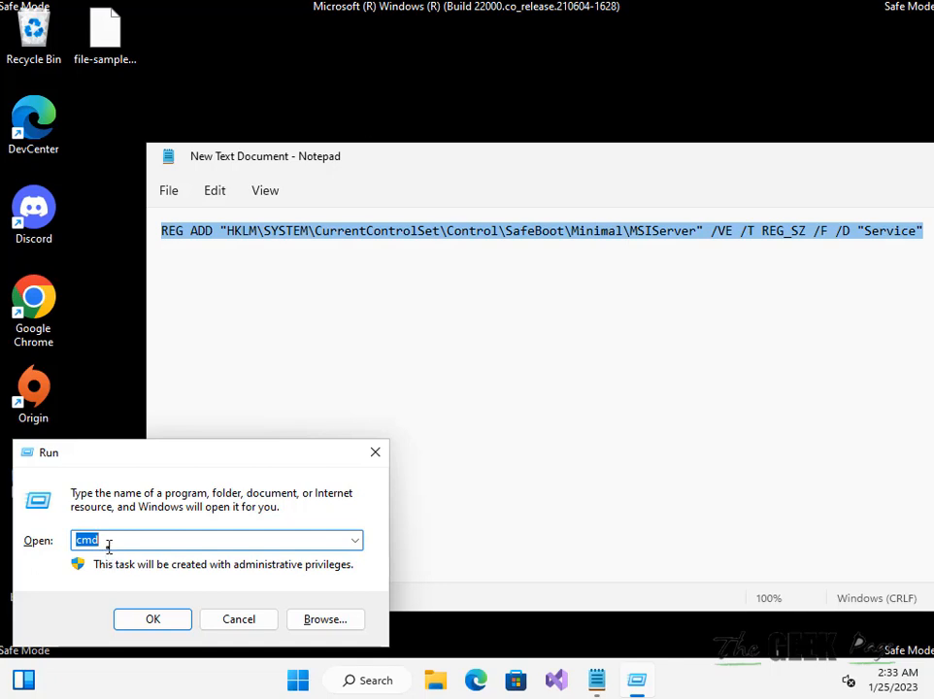
click(153, 619)
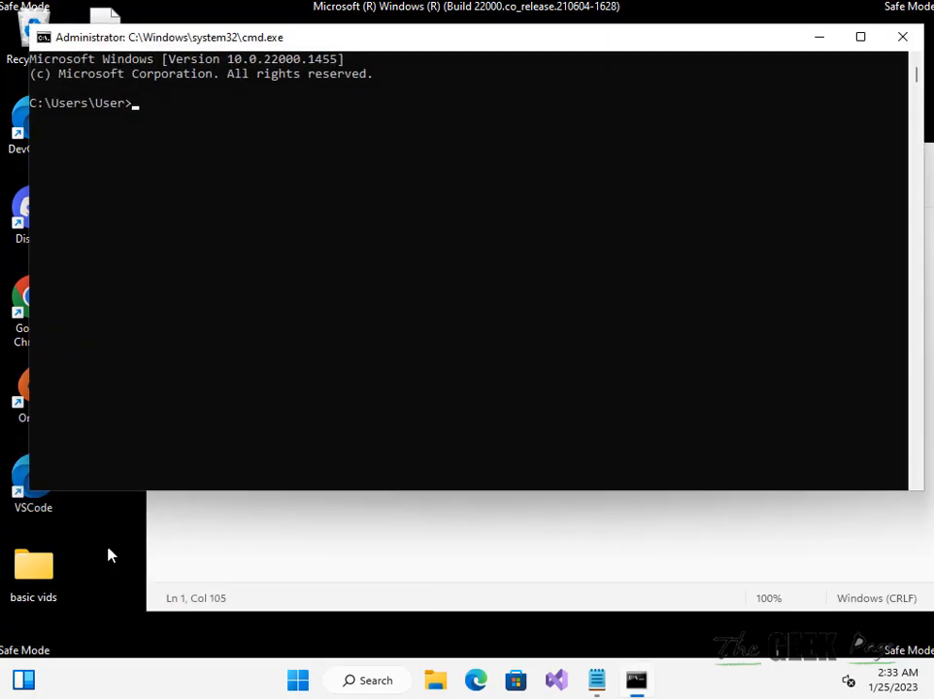
- Enter 'net start msiserver' in the administrator Command Prompt
text(n)
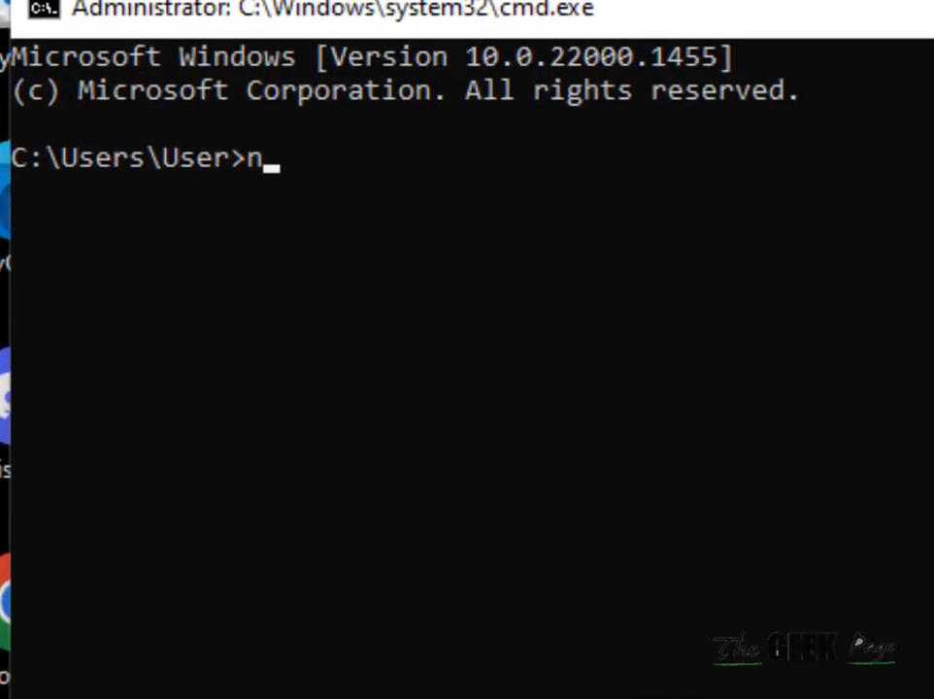
text(et start ms)
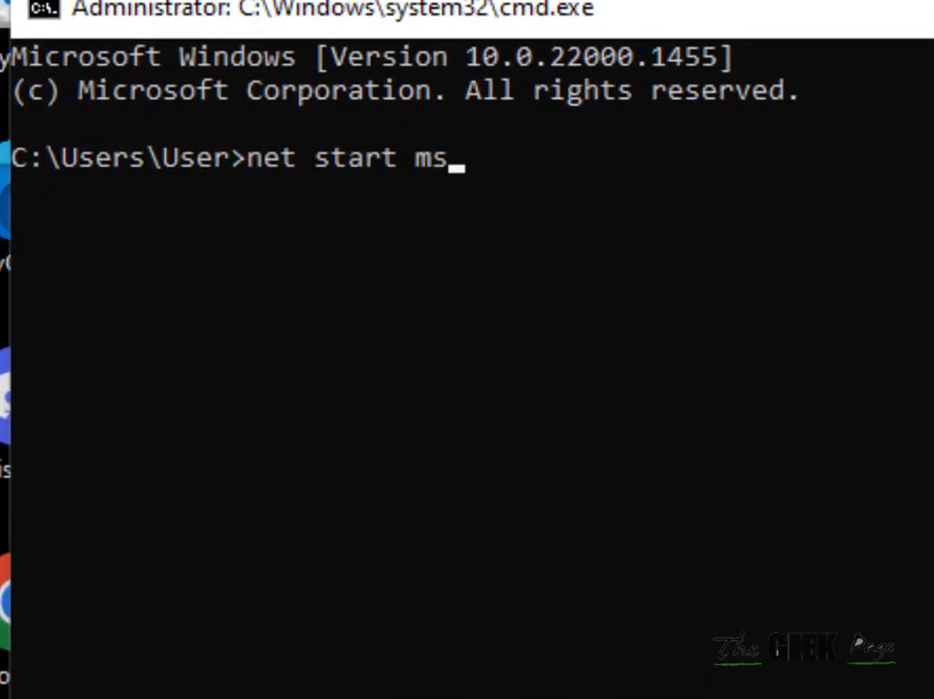
text(iserver)
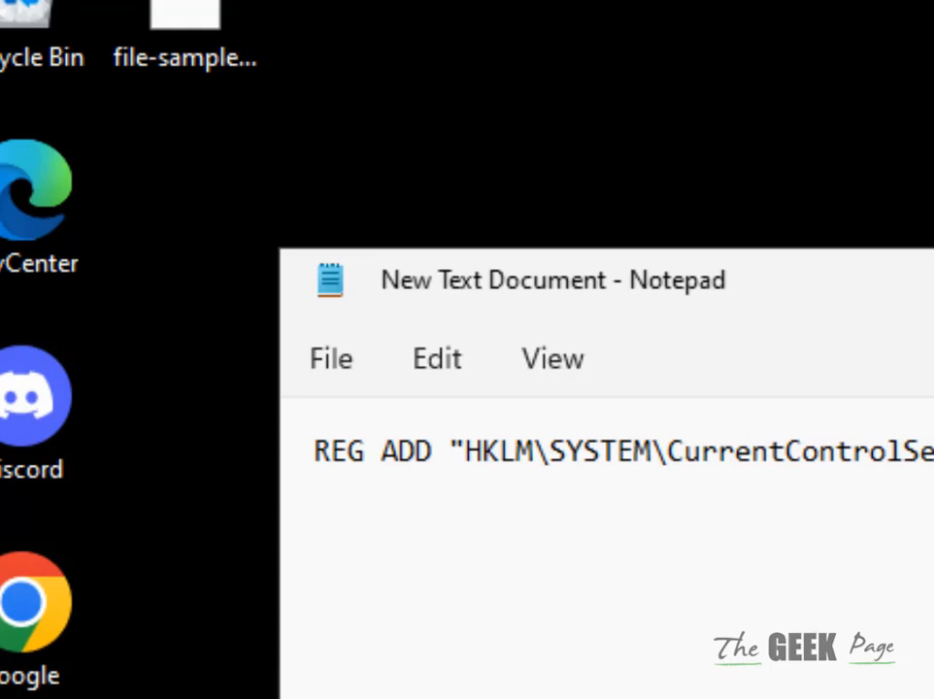
- Replace 'Minimal' with 'Network' in the REG ADD SafeBoot key path
double_click(527, 241)
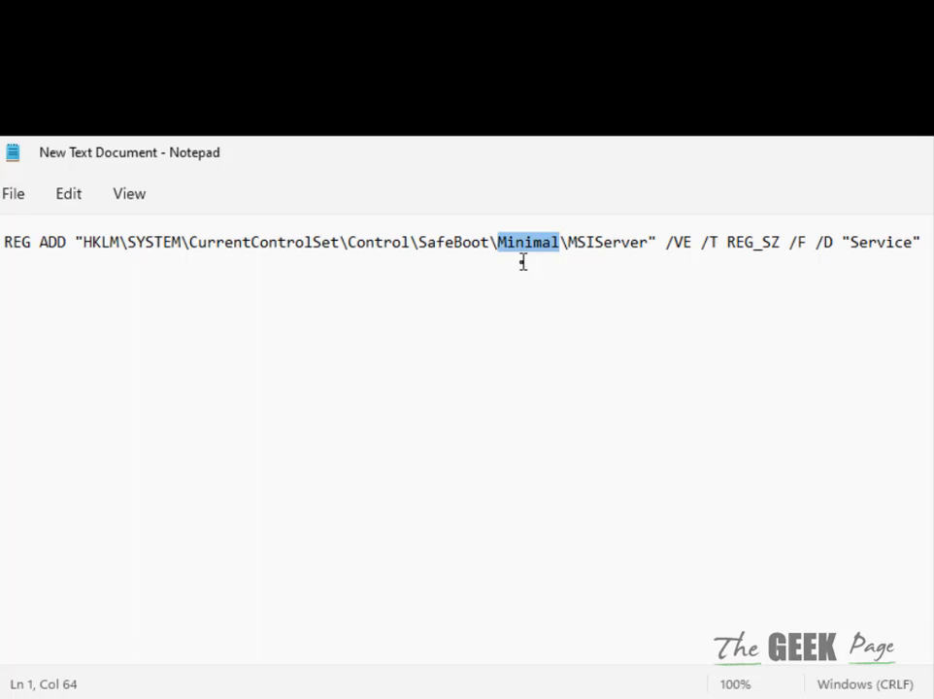
text(New)
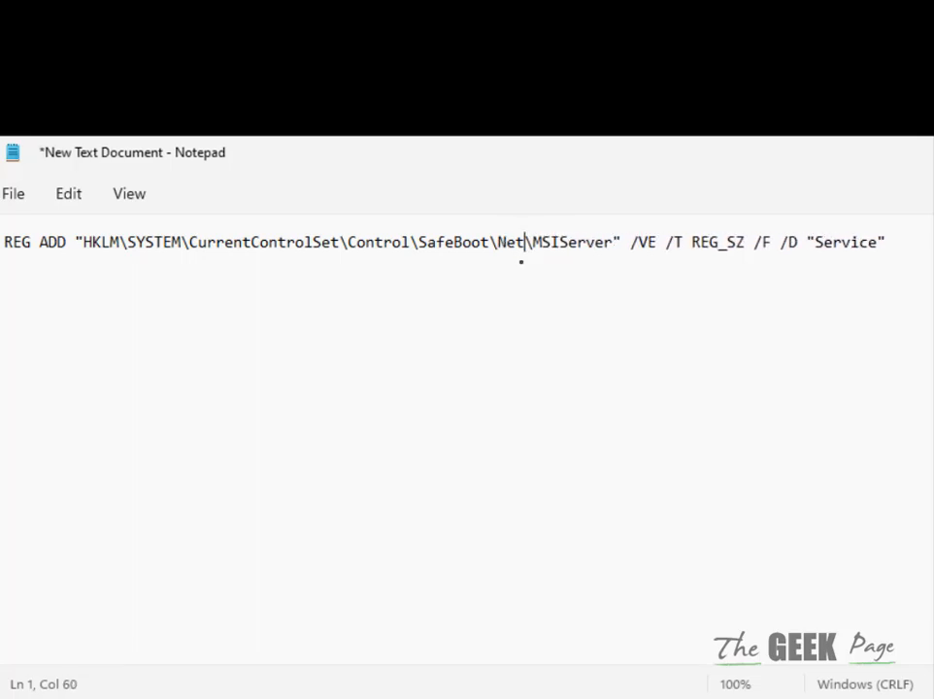
text(work)
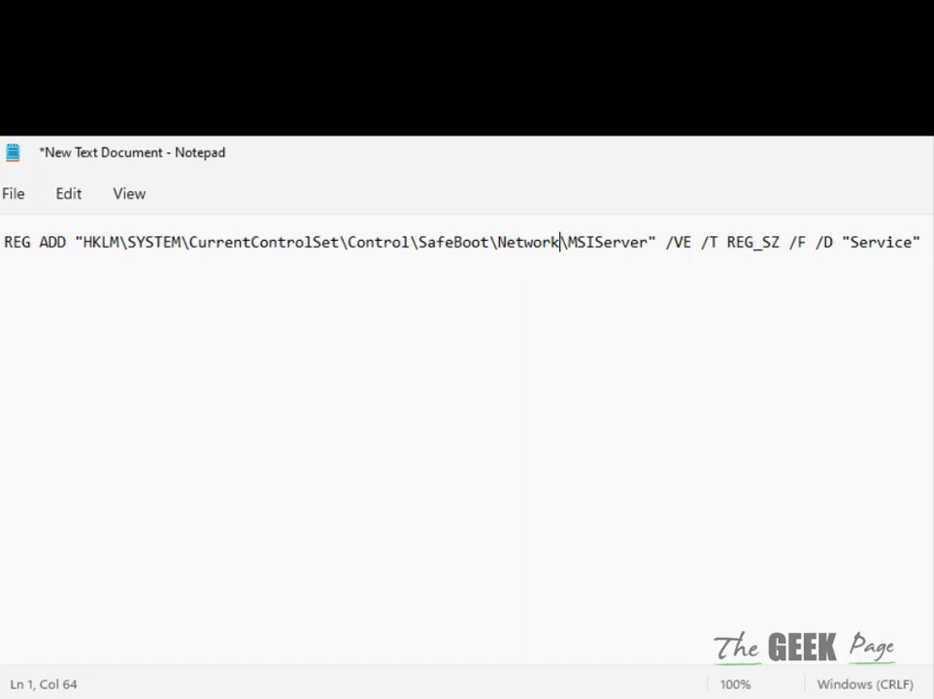
mouse_move(148, 274)
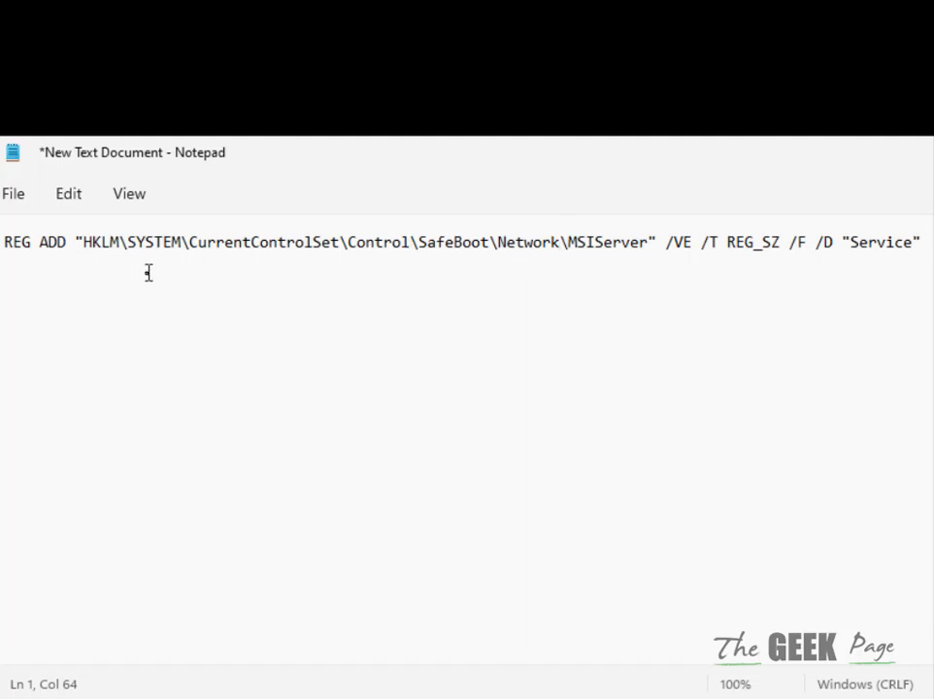
click(561, 242)
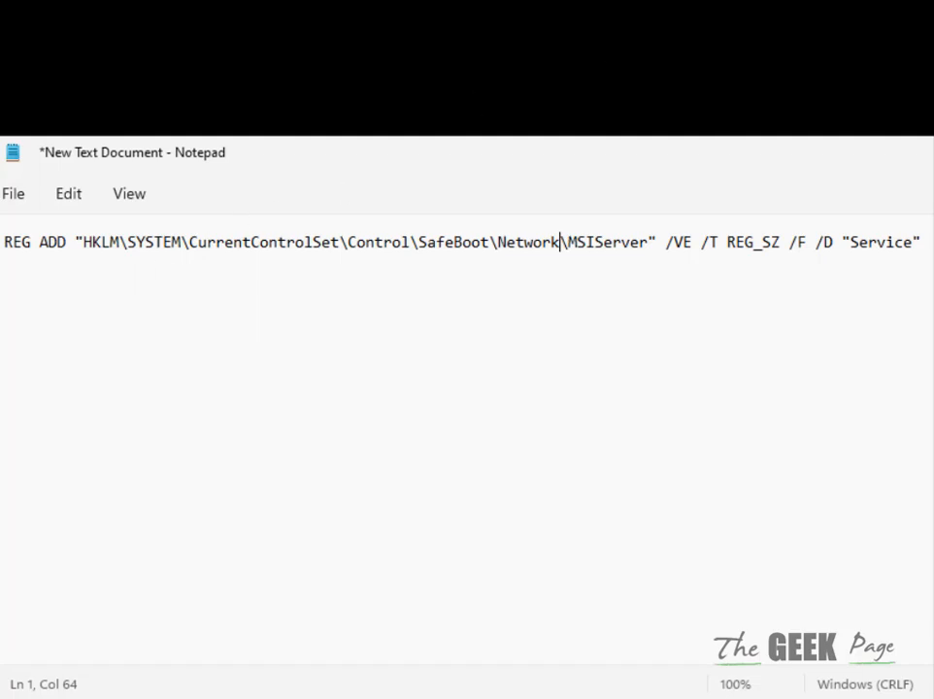